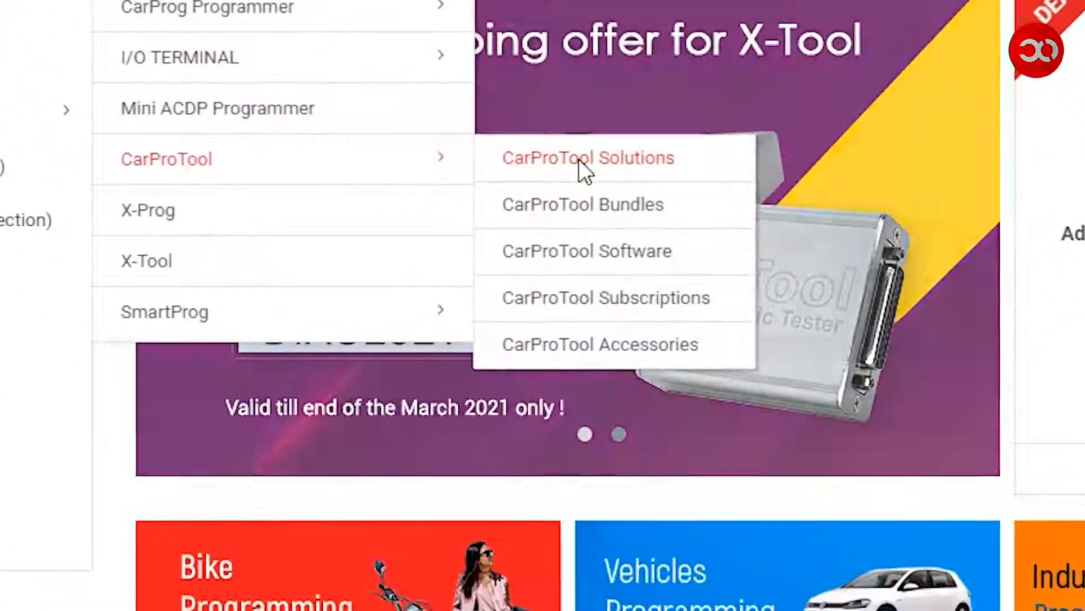
# Browse the Airbag Service Tool + SmartOBD CAN Tool product page under CarProTool Solutions.
pyautogui.click(586, 158)
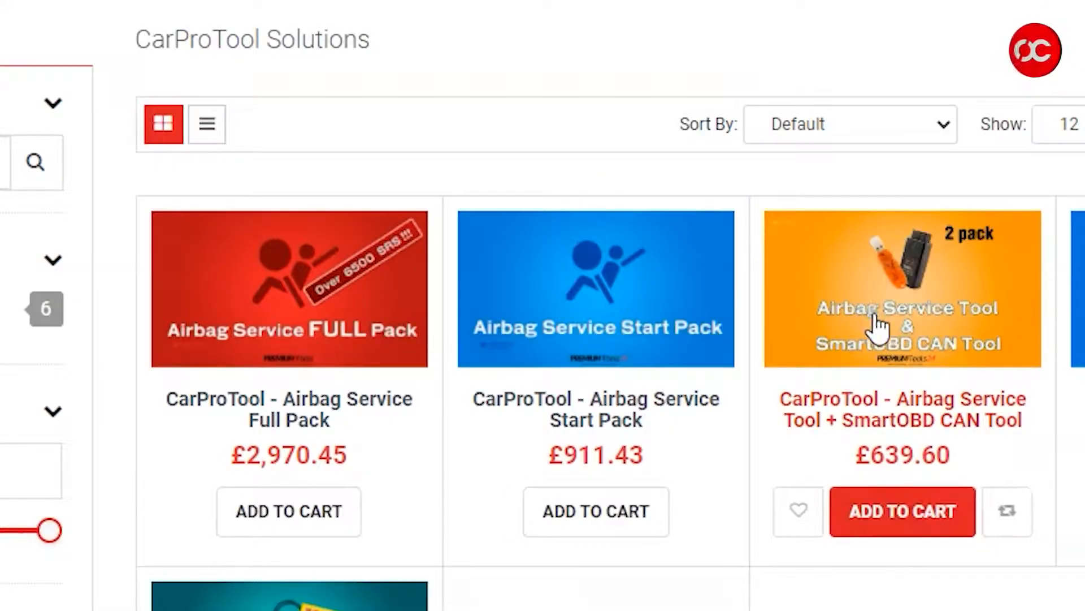
pyautogui.click(902, 289)
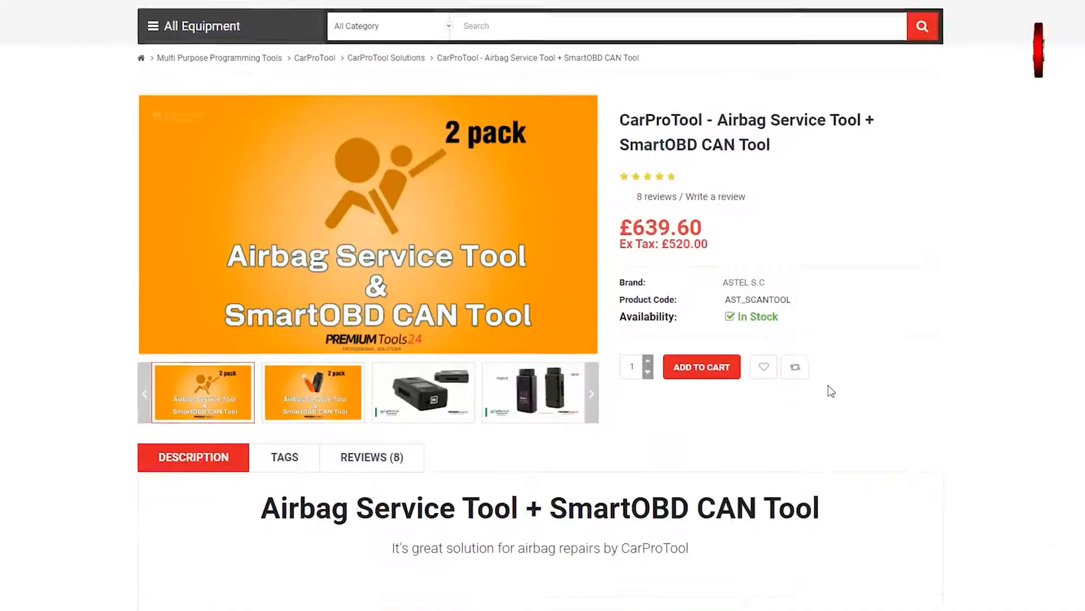
pyautogui.scroll(-3)
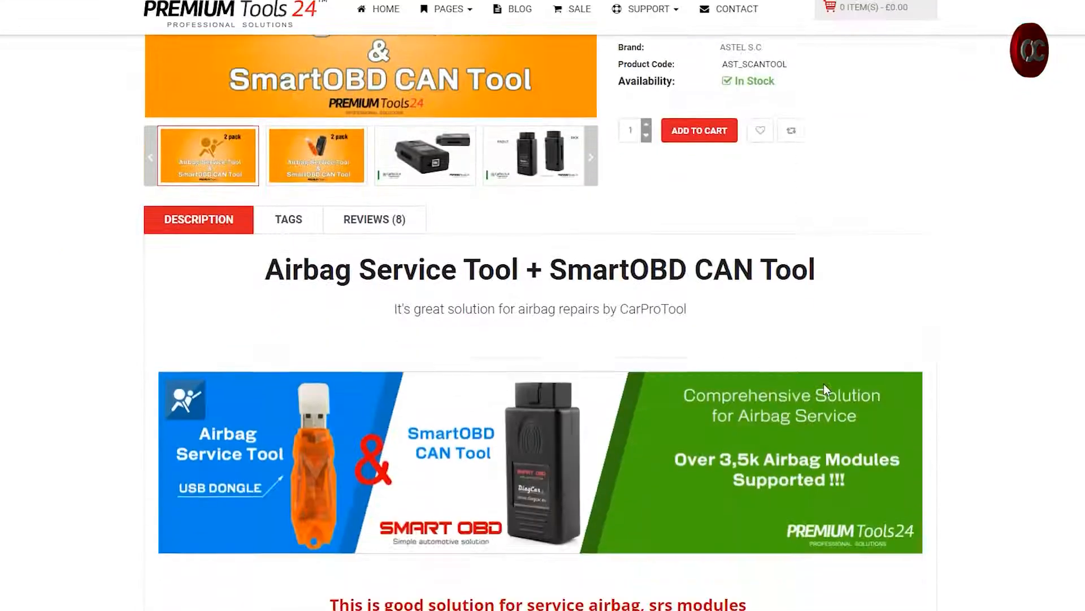
pyautogui.scroll(-3)
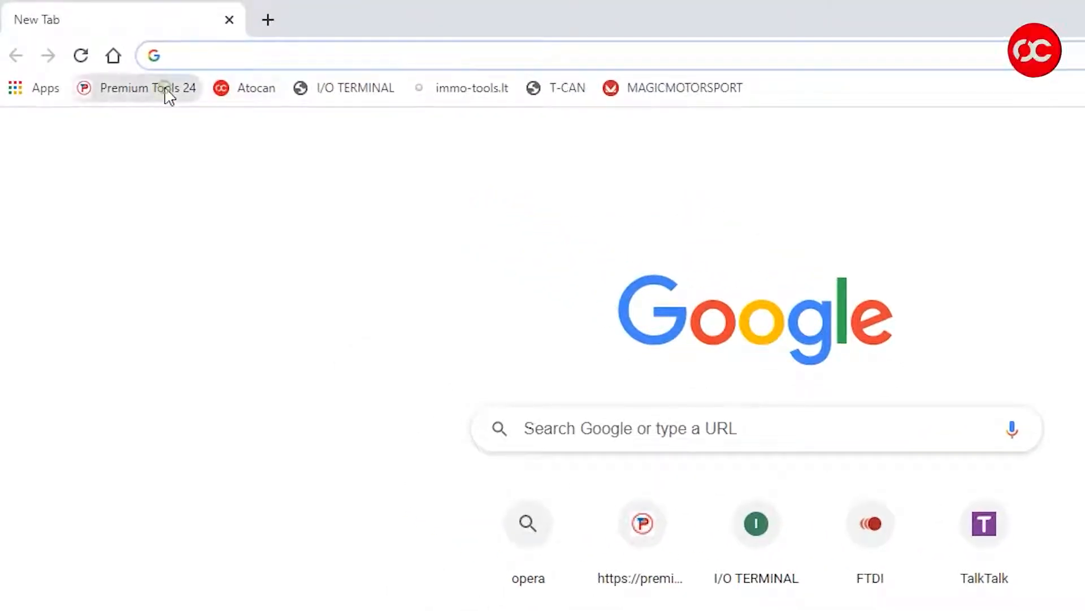
# Log into the Premium Tools 24 File Server as garage to reach its product folder list.
pyautogui.click(146, 88)
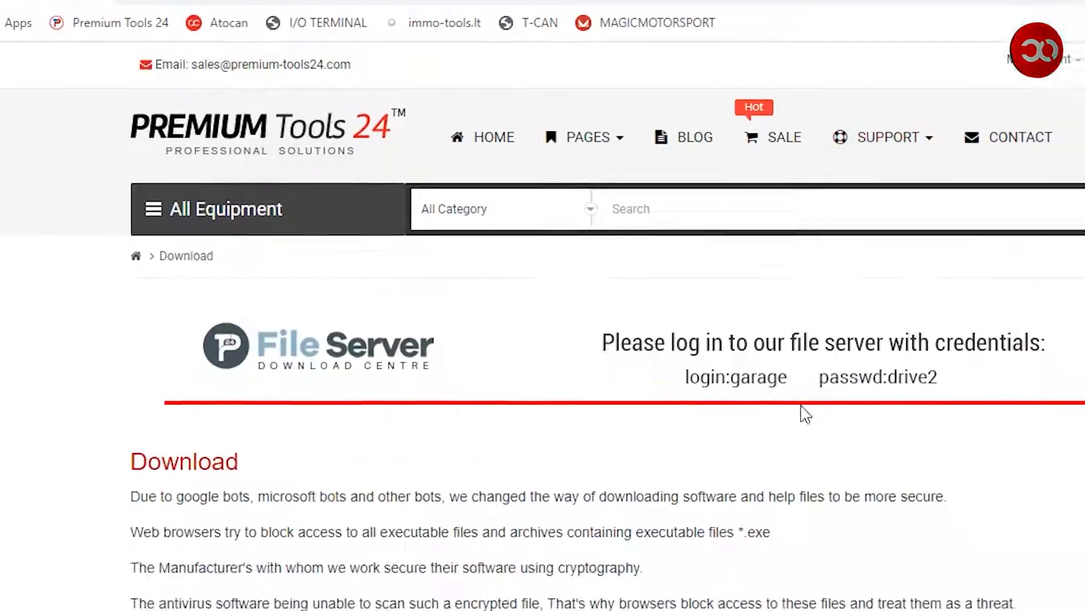
pyautogui.scroll(-3)
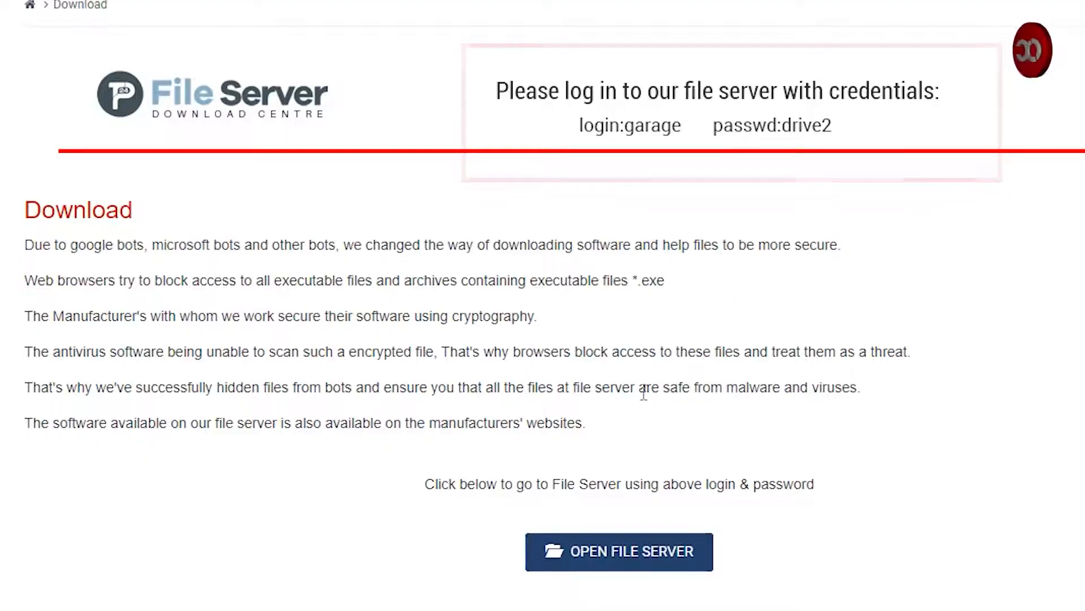
pyautogui.click(618, 550)
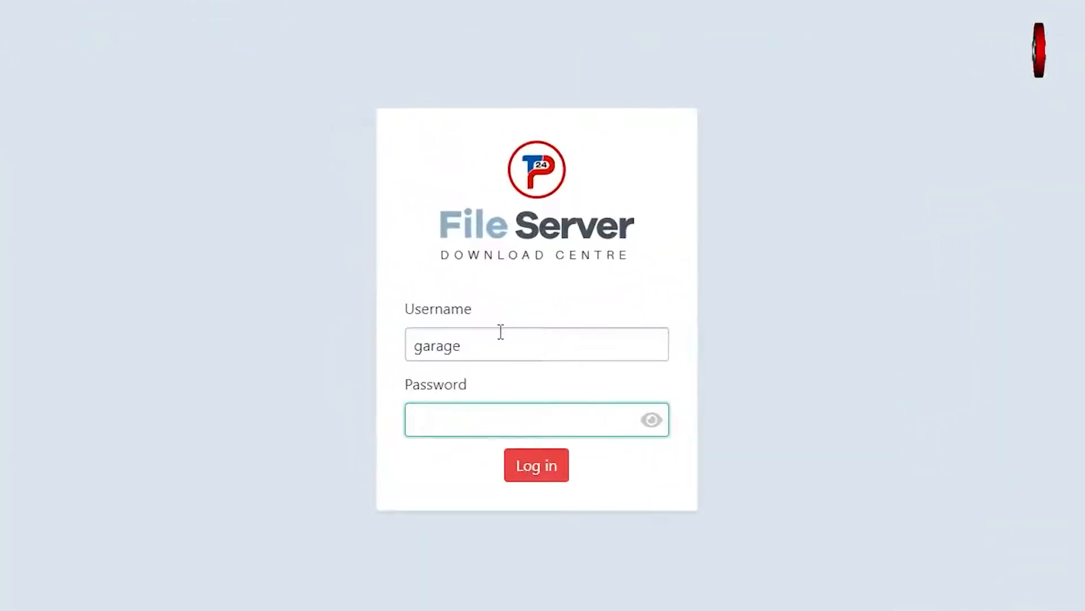
pyautogui.write('••••••')
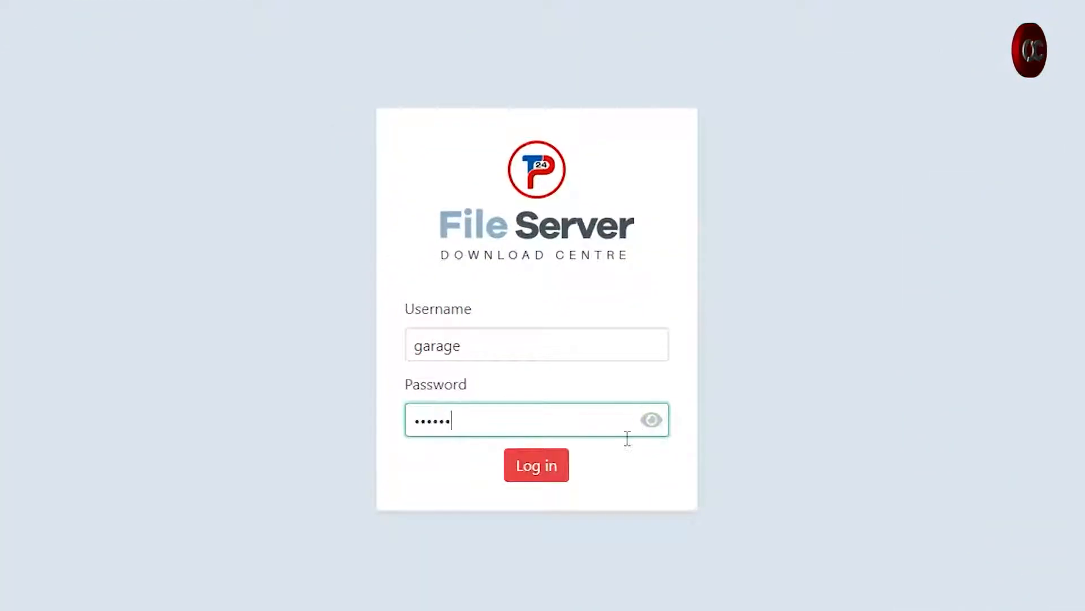
pyautogui.click(536, 465)
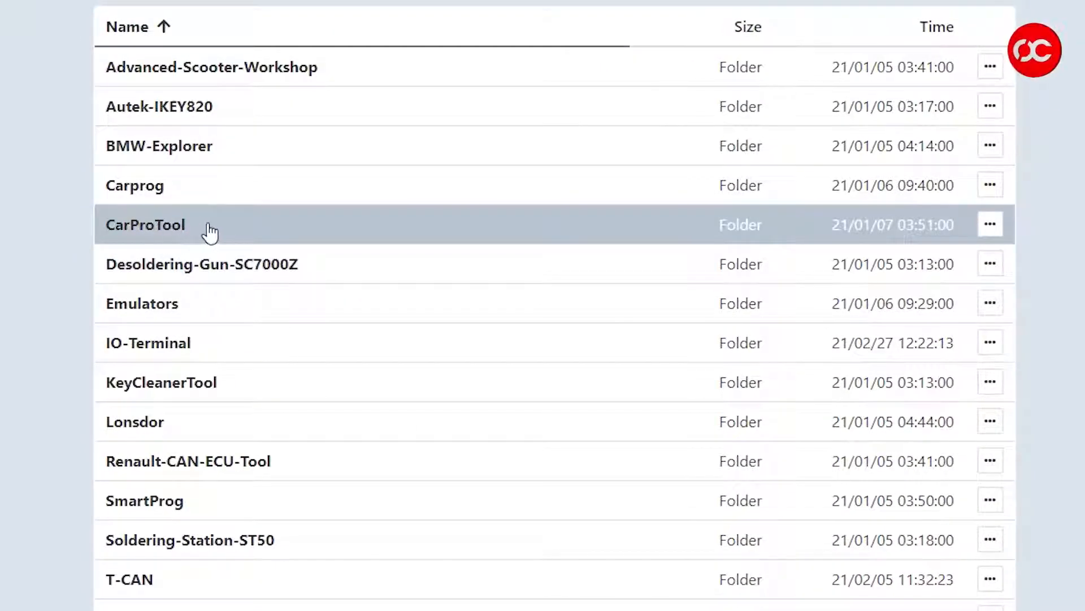
# Navigate into CarProTool > Software, listing the AirBag, Dashboard, Immo and Key tool folders.
pyautogui.doubleClick(146, 223)
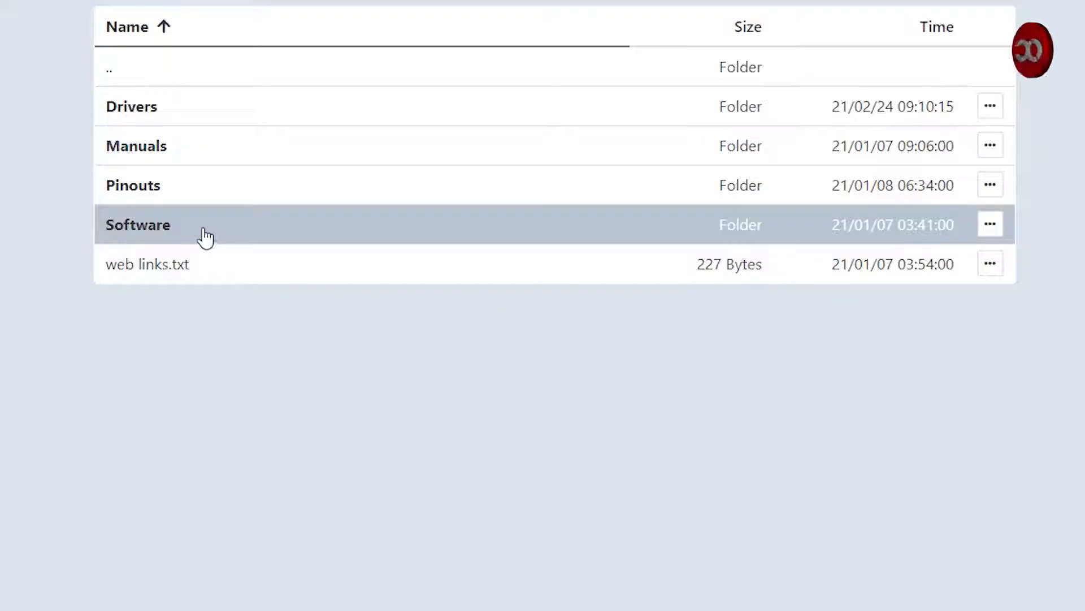
pyautogui.doubleClick(138, 224)
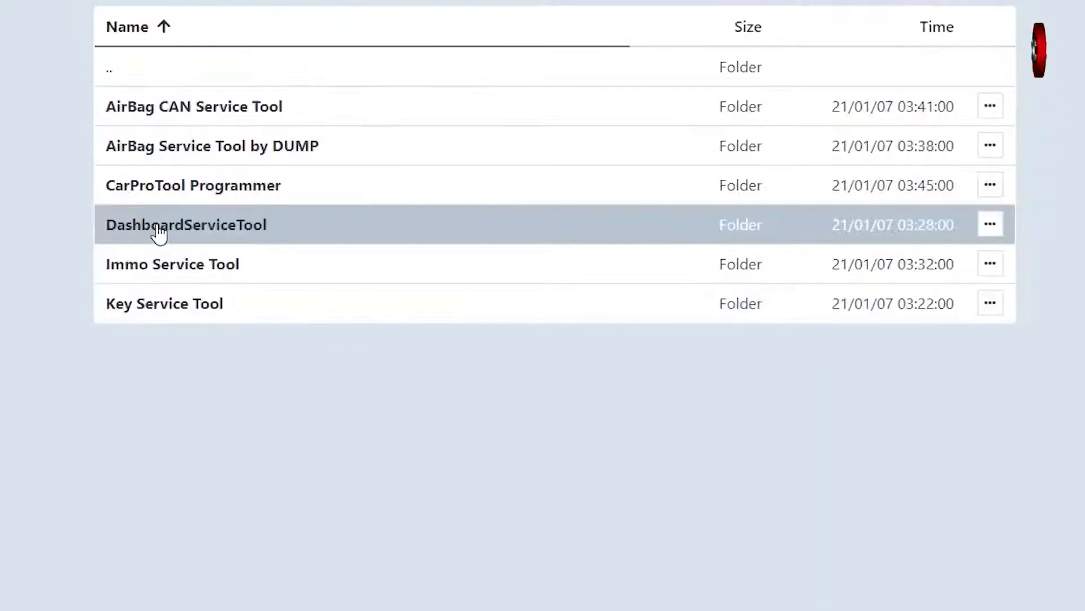
pyautogui.click(194, 106)
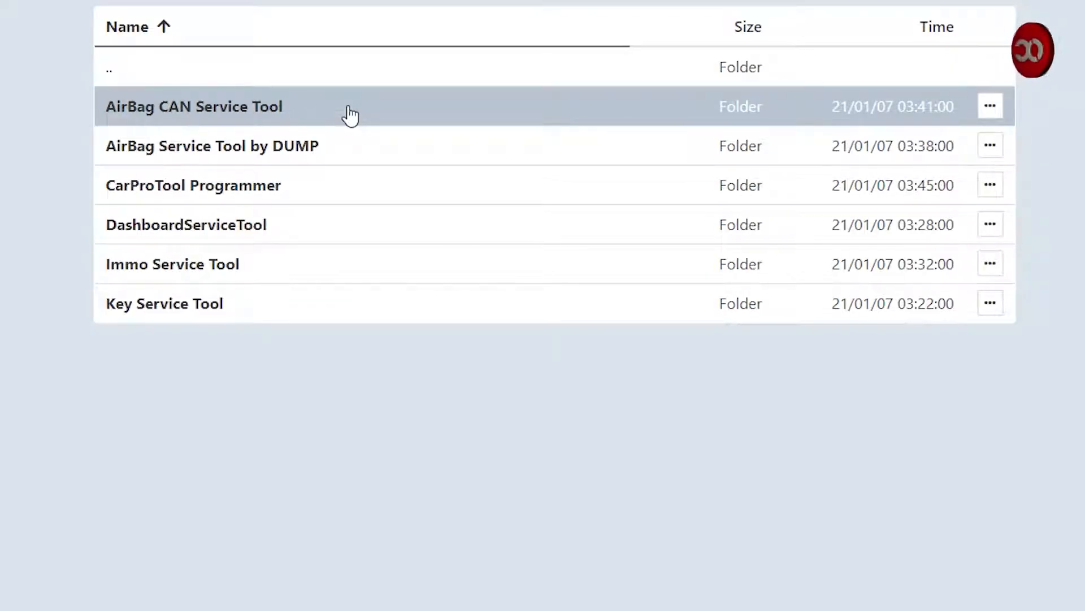
pyautogui.doubleClick(193, 106)
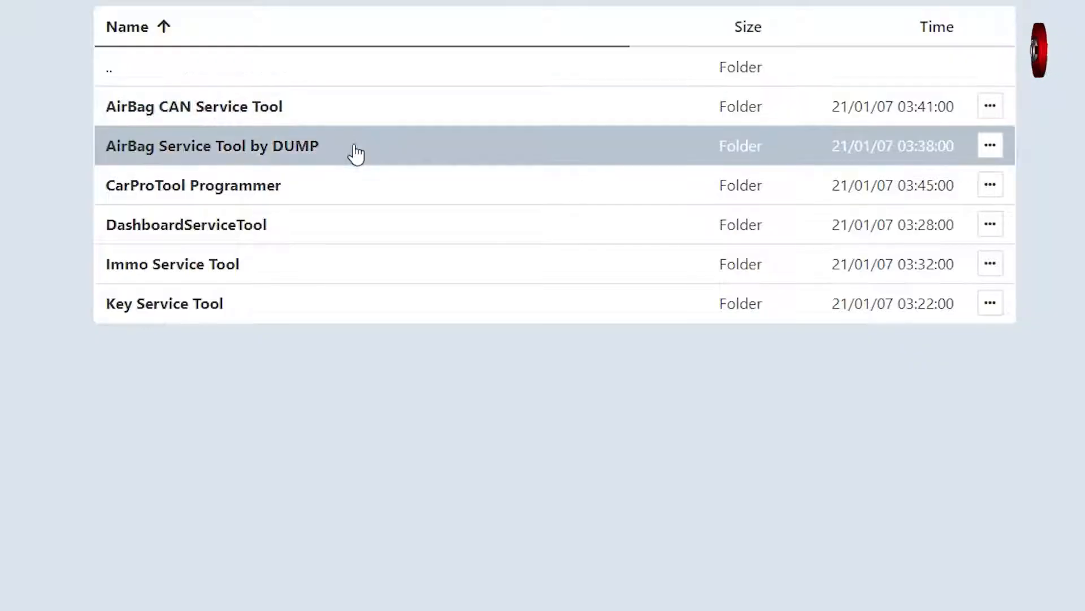
pyautogui.doubleClick(212, 145)
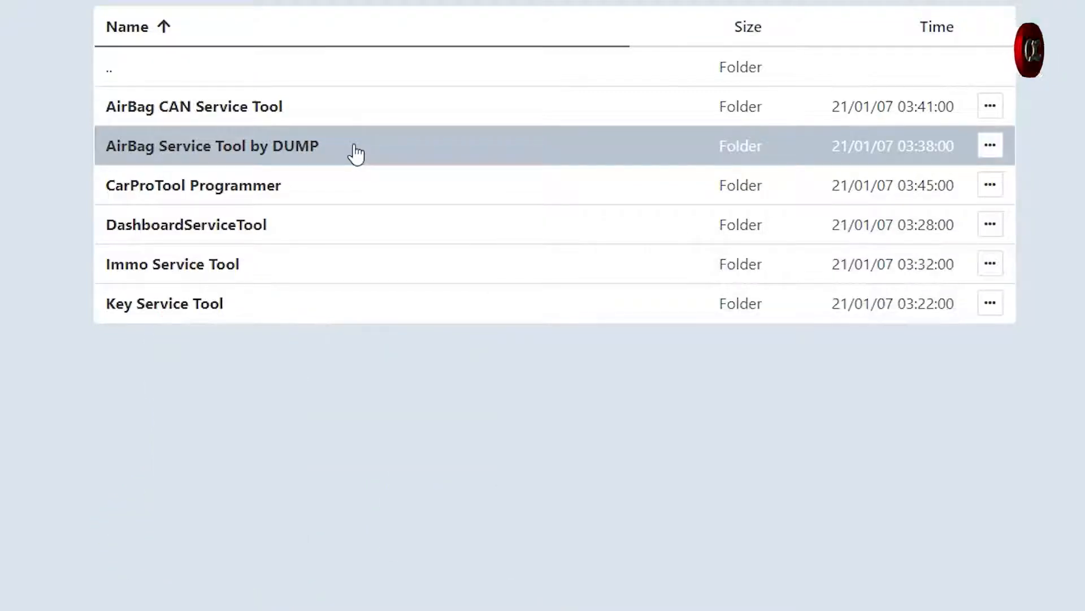
pyautogui.moveTo(360, 184)
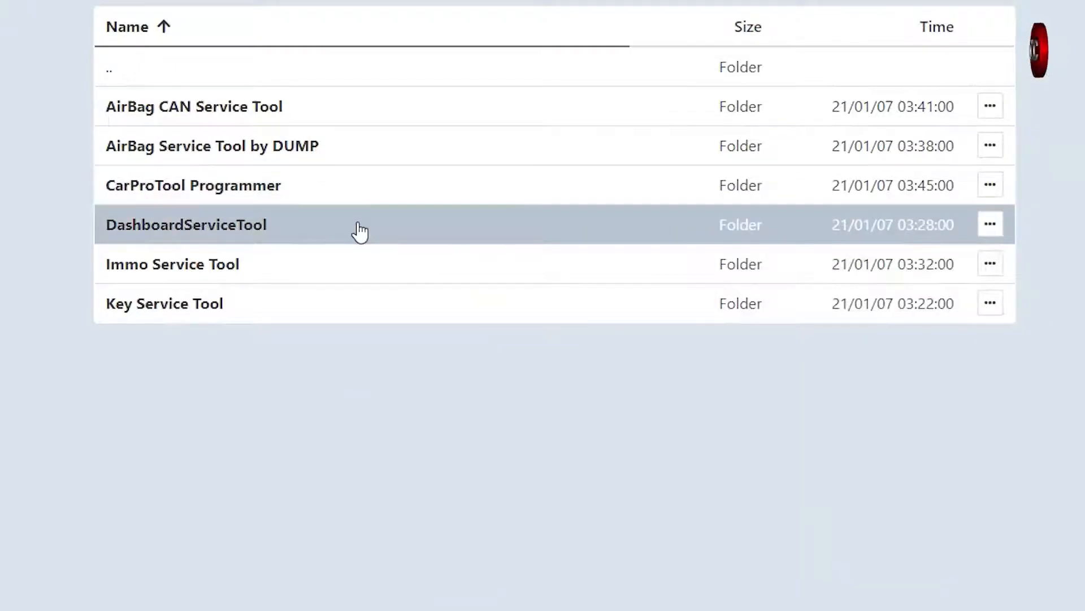
pyautogui.doubleClick(184, 224)
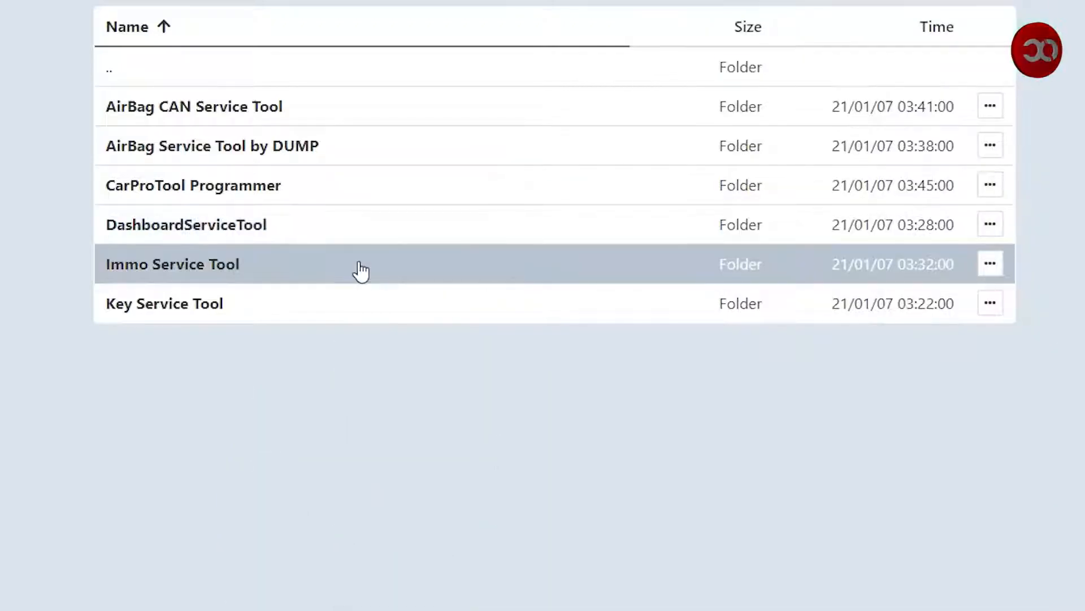
pyautogui.doubleClick(172, 264)
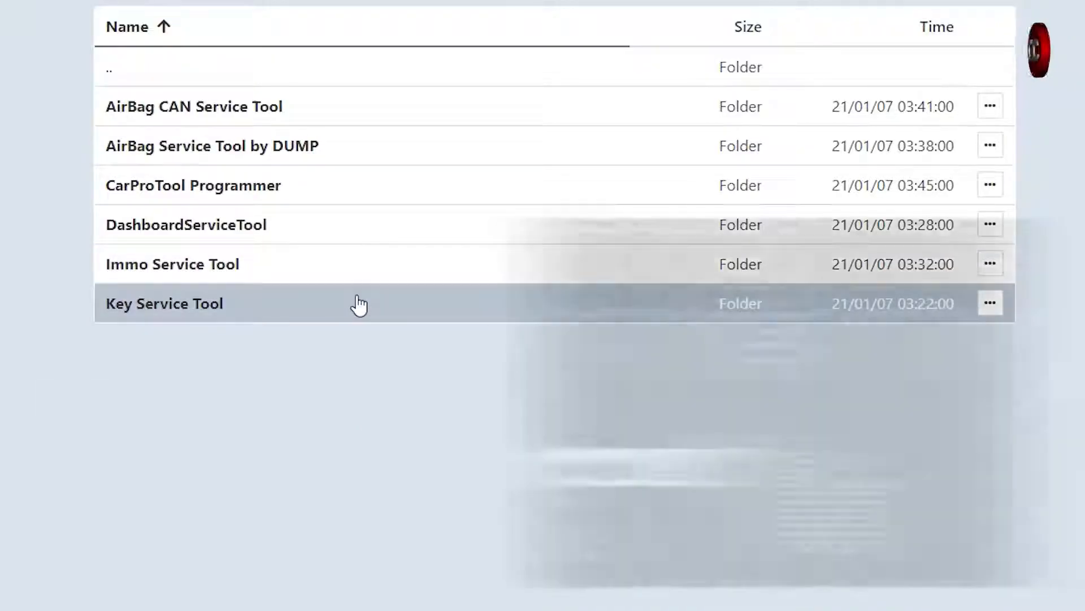
pyautogui.doubleClick(164, 303)
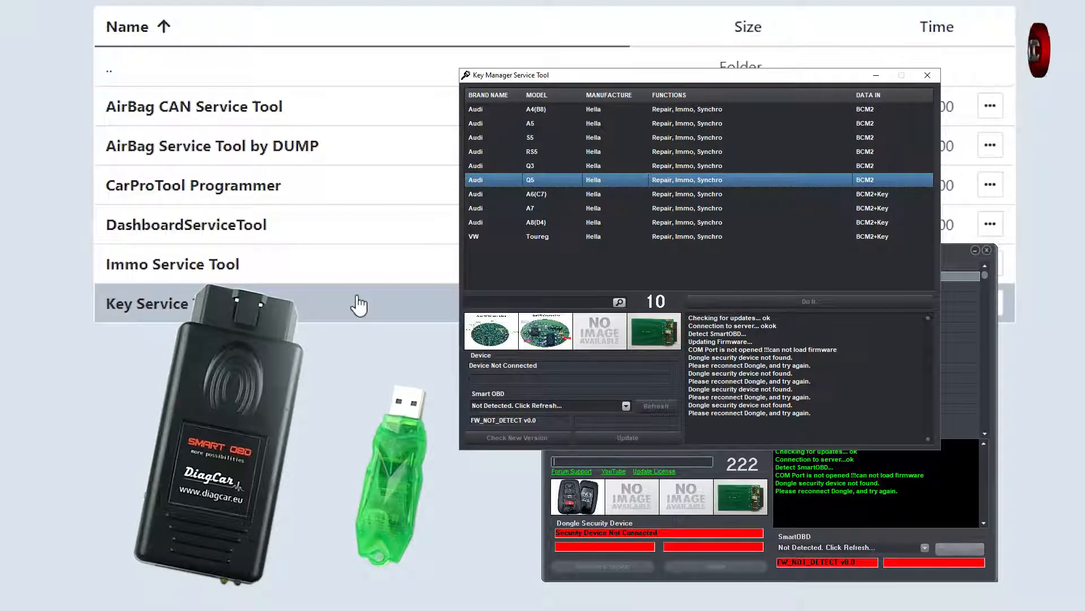
pyautogui.click(927, 74)
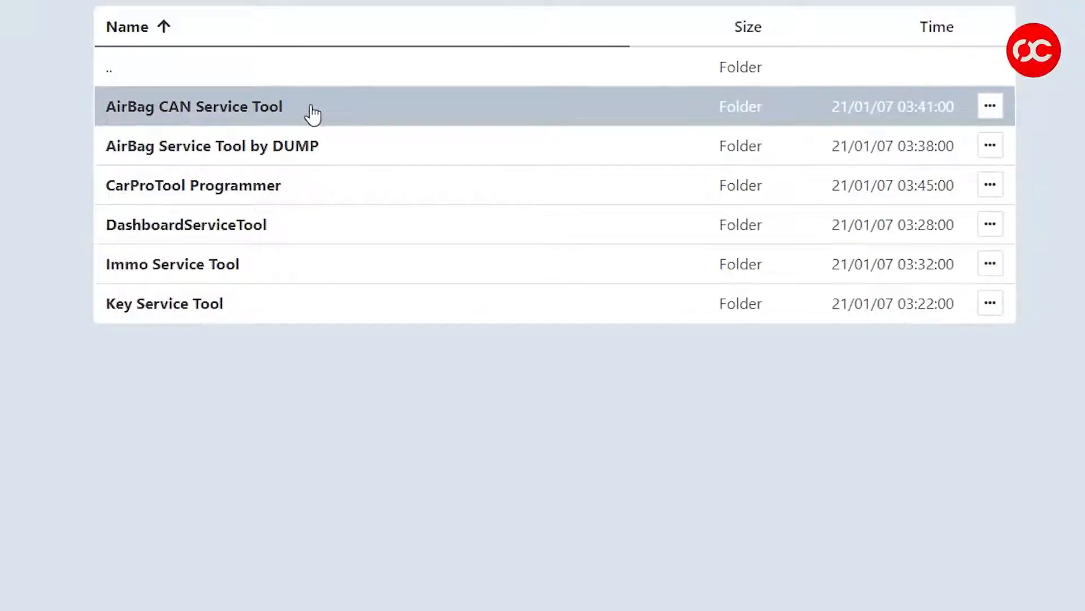
# Download AirBagCANServiceTool.rar and AirBagServiceTool.rar from their Software folders.
pyautogui.doubleClick(193, 106)
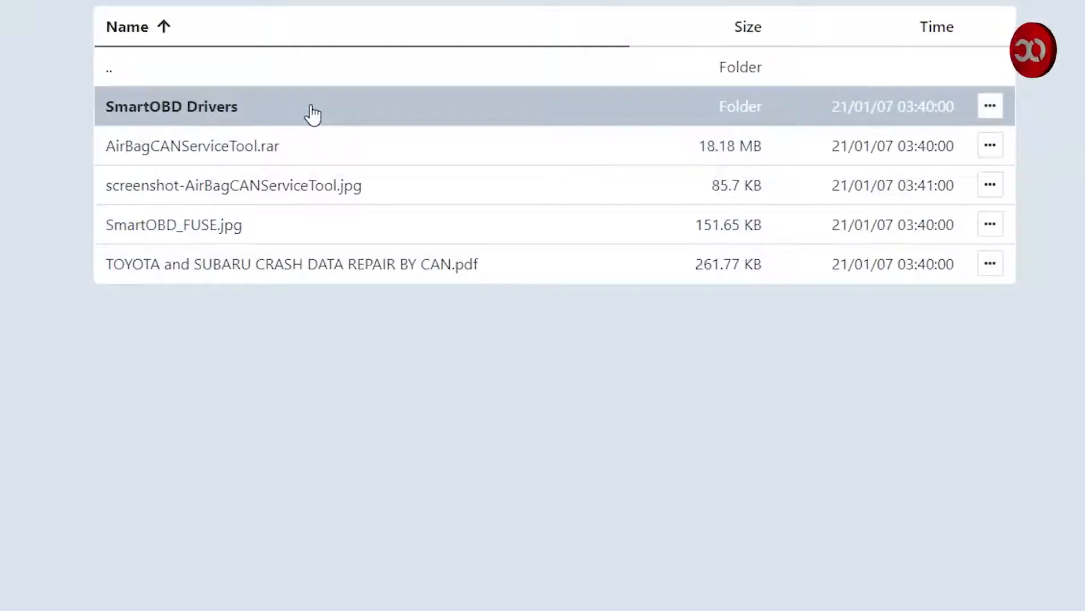
pyautogui.click(192, 146)
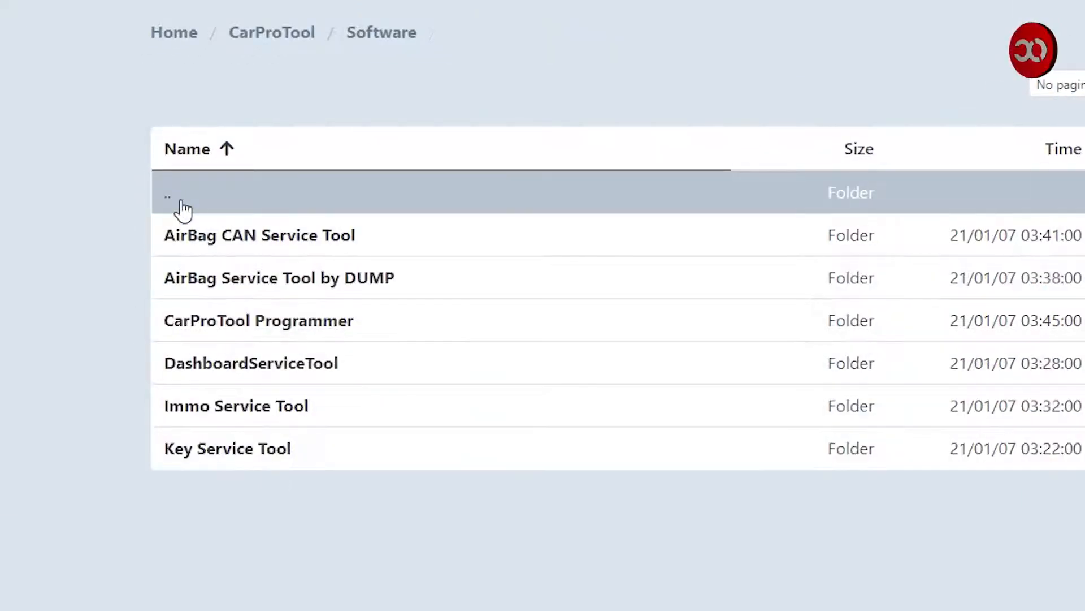
pyautogui.doubleClick(279, 278)
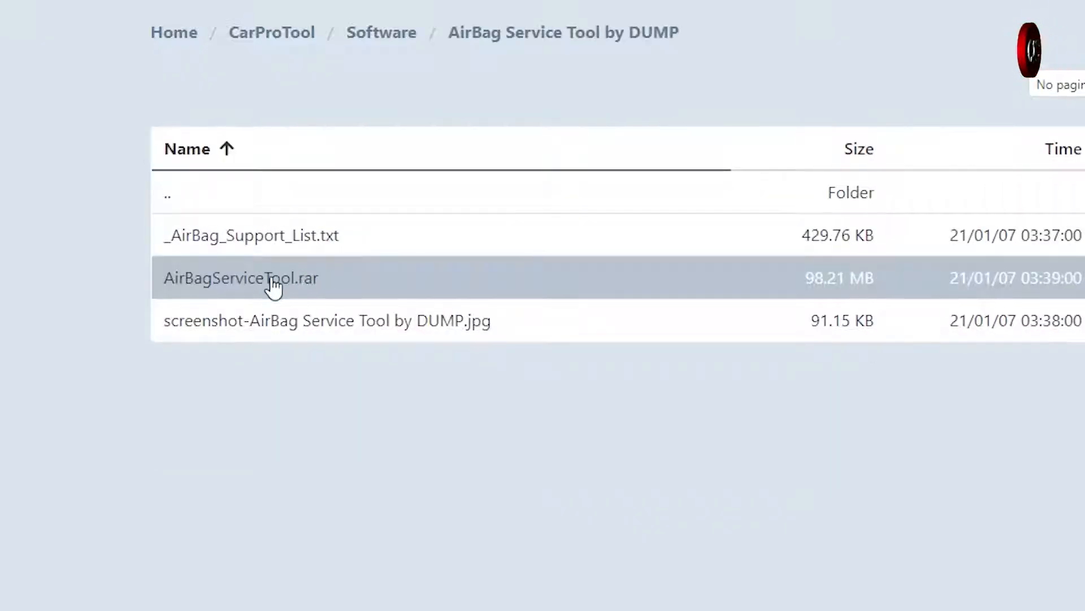
pyautogui.click(240, 278)
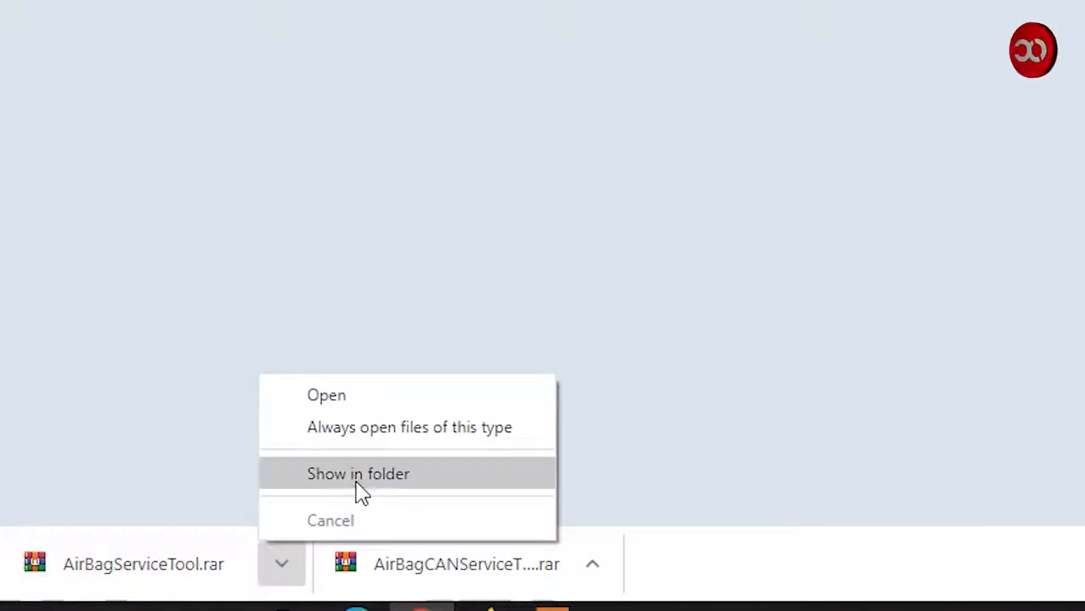
# Reveal the downloaded archive, then browse carprotool.com's Software download index to AirBag Service Tool.
pyautogui.click(358, 474)
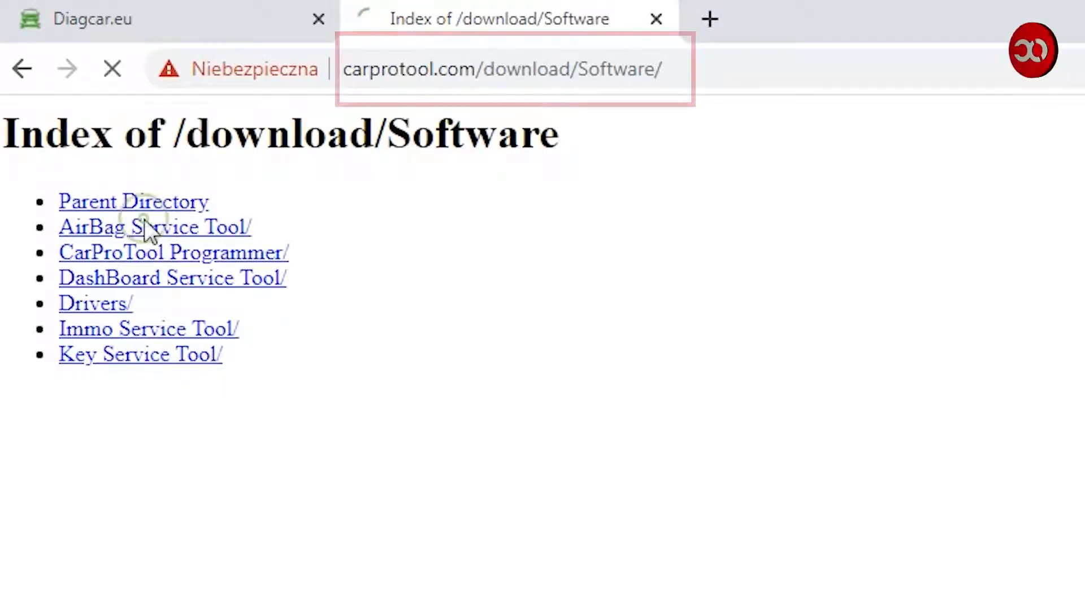
pyautogui.click(155, 226)
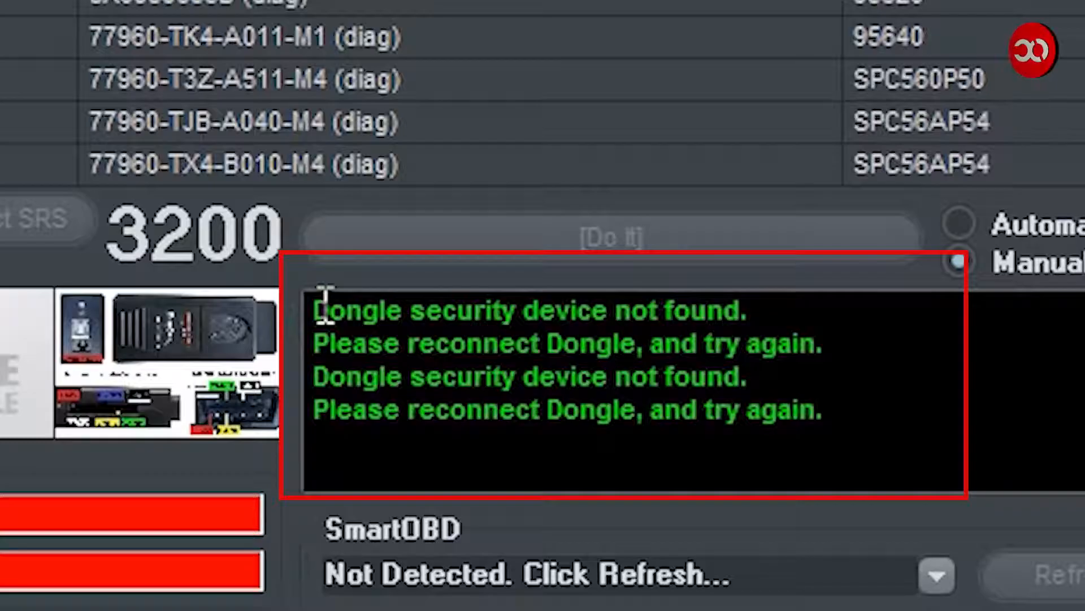
# Get the dongle detected in AirBag Service Tool, showing 365 days and 10 units left.
pyautogui.click(960, 261)
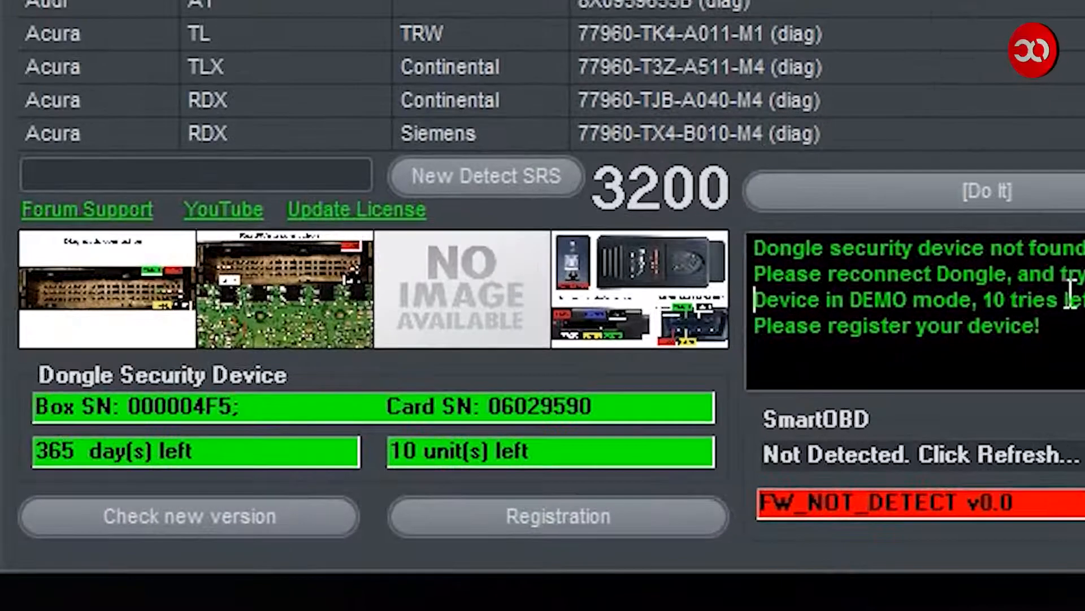
pyautogui.moveTo(114, 297)
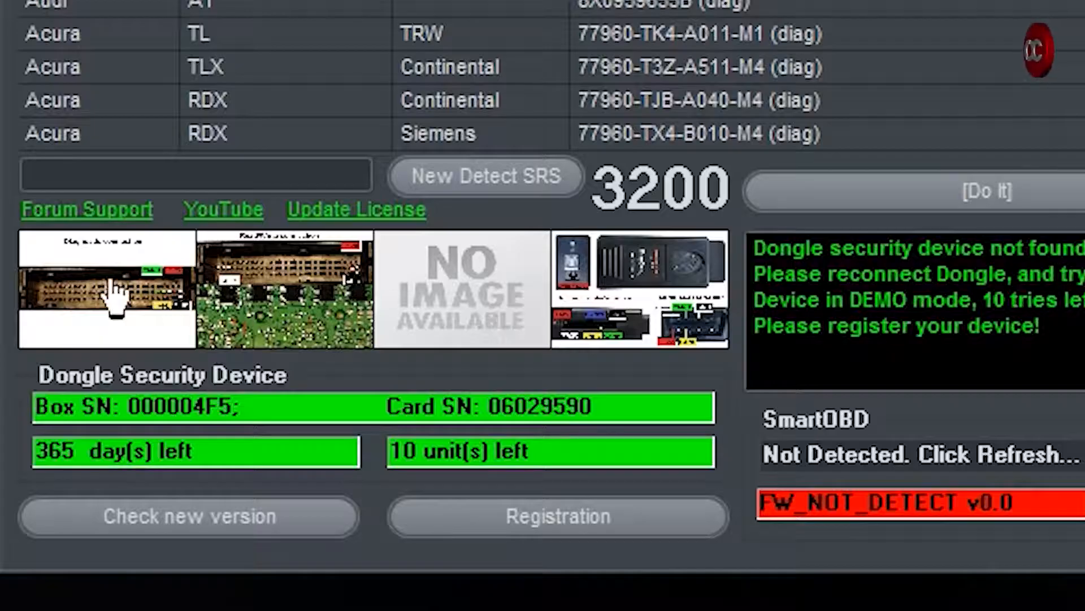
pyautogui.moveTo(454, 385)
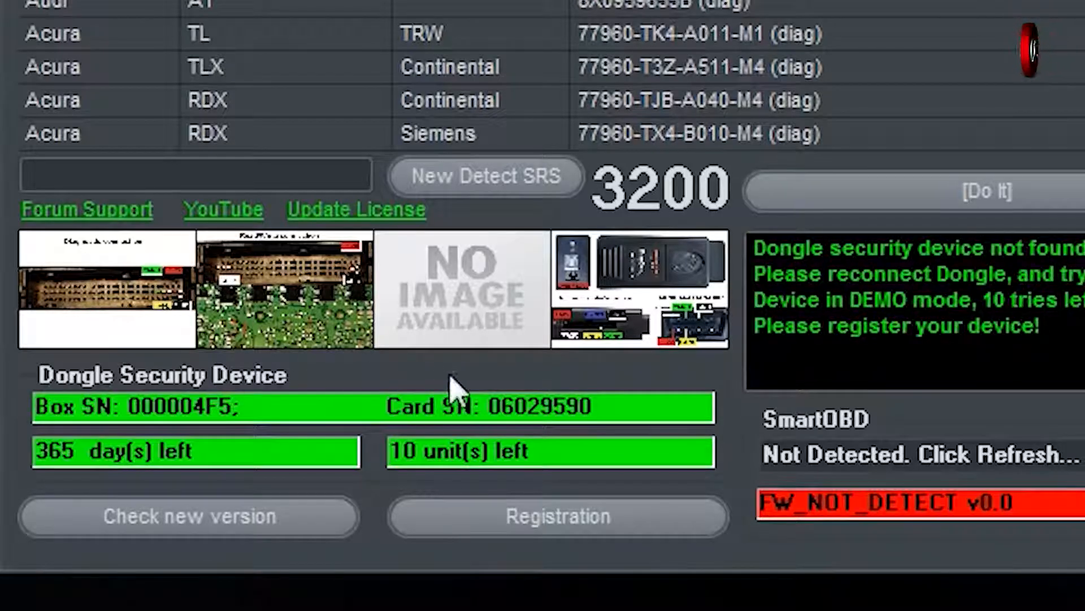
pyautogui.moveTo(228, 492)
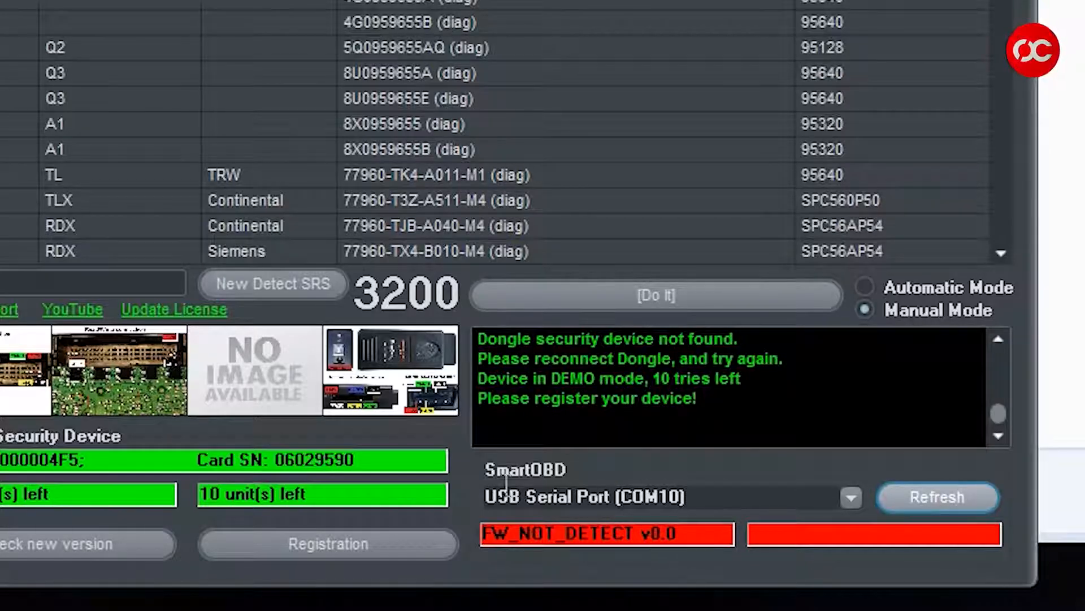
# Detect the SmartOBD adapter on USB Serial Port (COM10) as SMART_OBD_CAN v2.2.
pyautogui.click(937, 496)
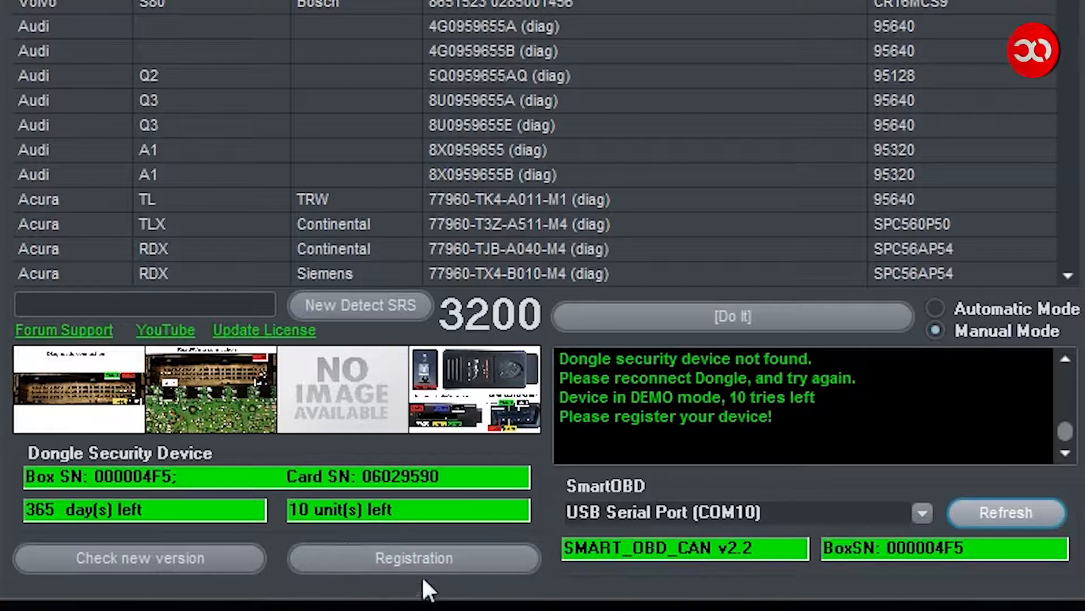
# Submit the registration form with name 'atomisp' and matching email addresses.
pyautogui.click(413, 558)
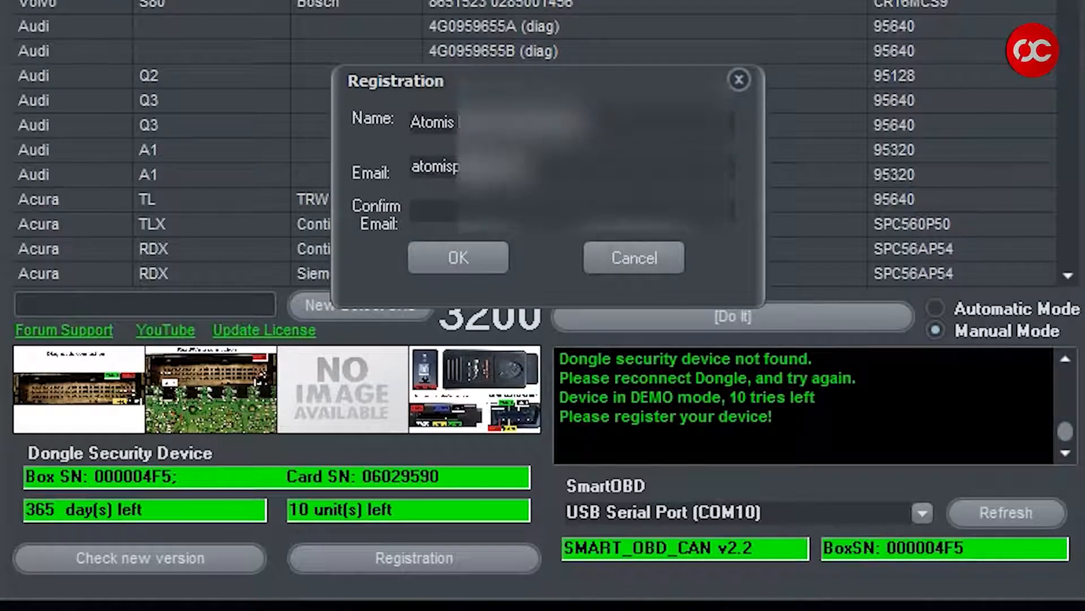
pyautogui.write('atomisp')
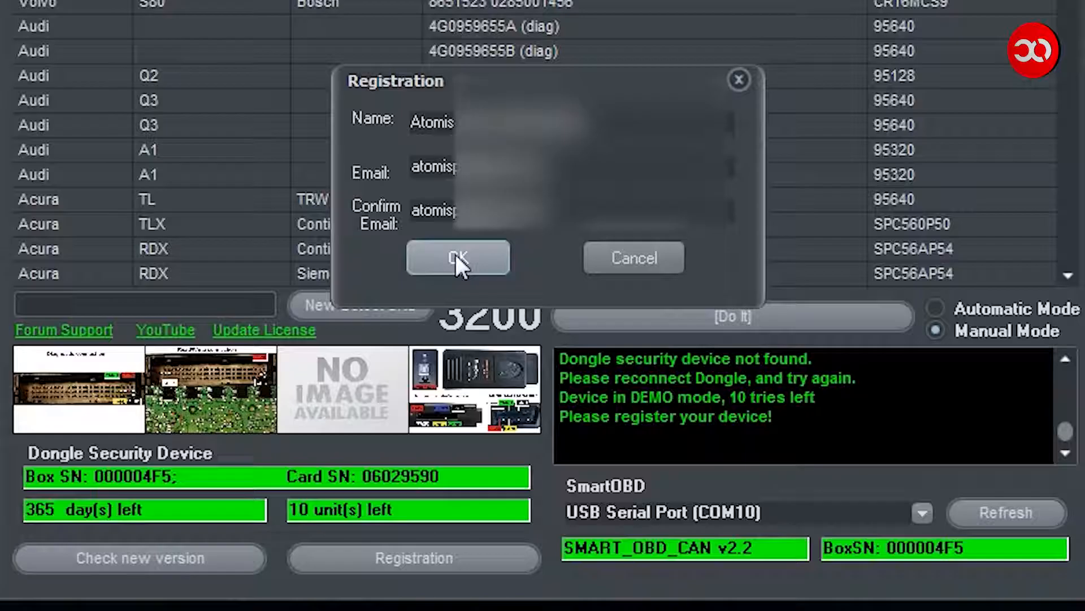
pyautogui.click(456, 258)
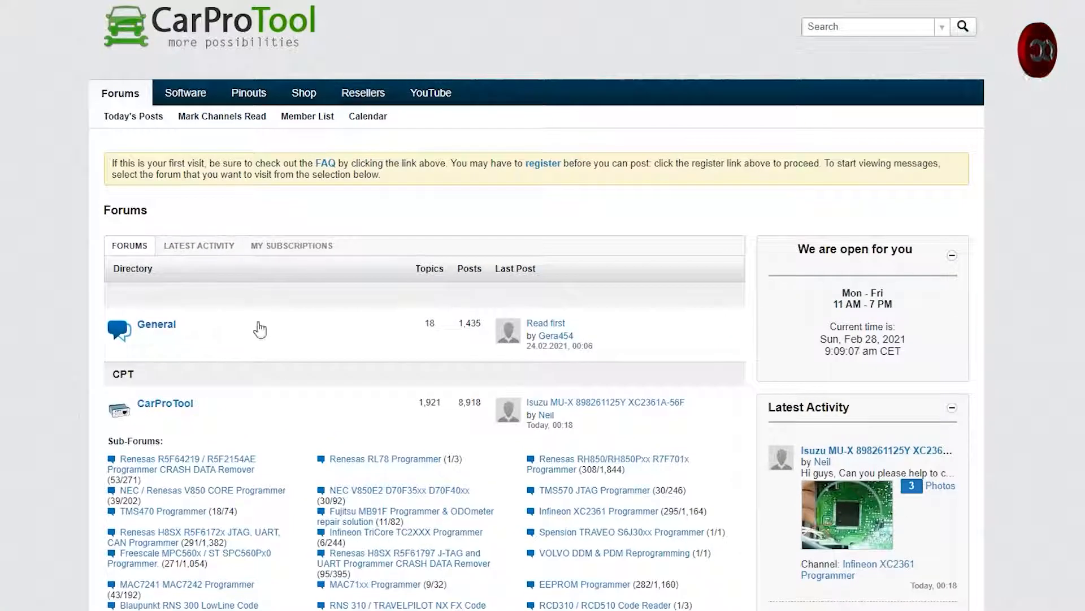
# Scroll the CarProTool Forum down to the Smart-Prog section with the AirBag Service Tool forums.
pyautogui.scroll(-3)
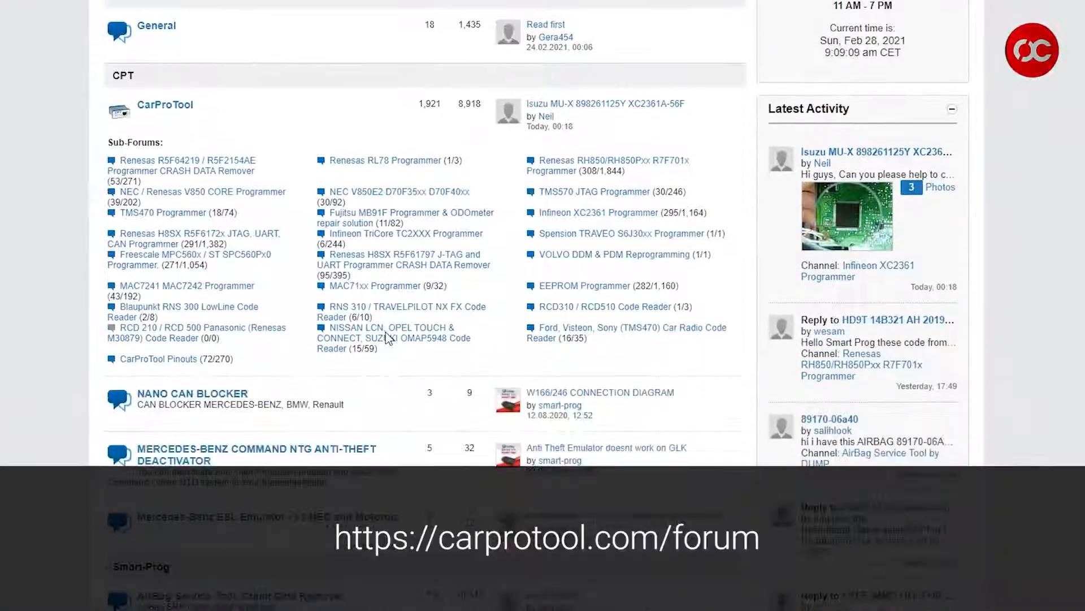
pyautogui.scroll(-3)
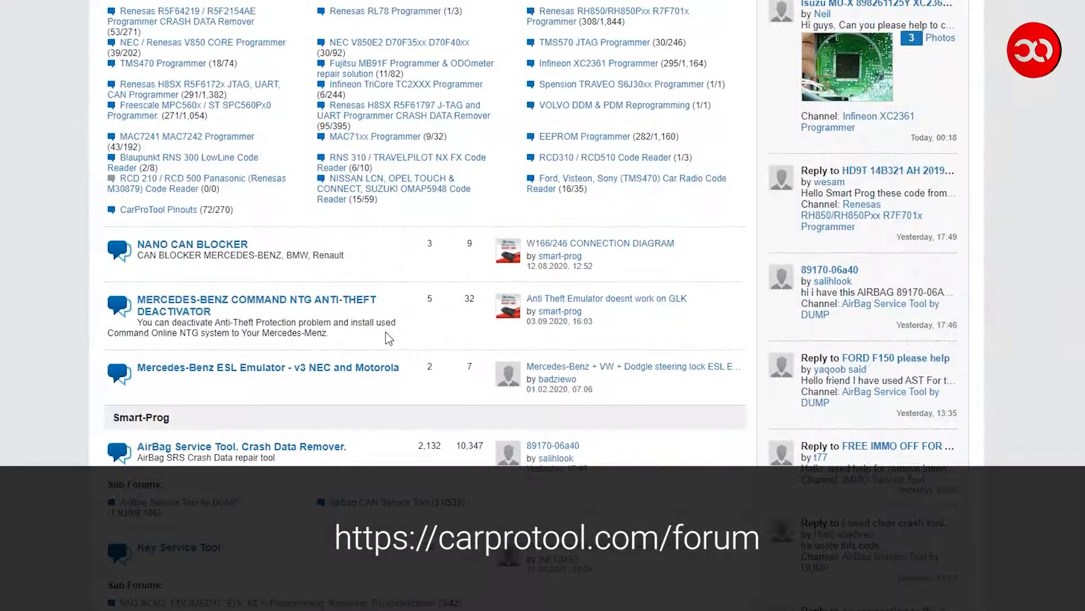
pyautogui.scroll(-3)
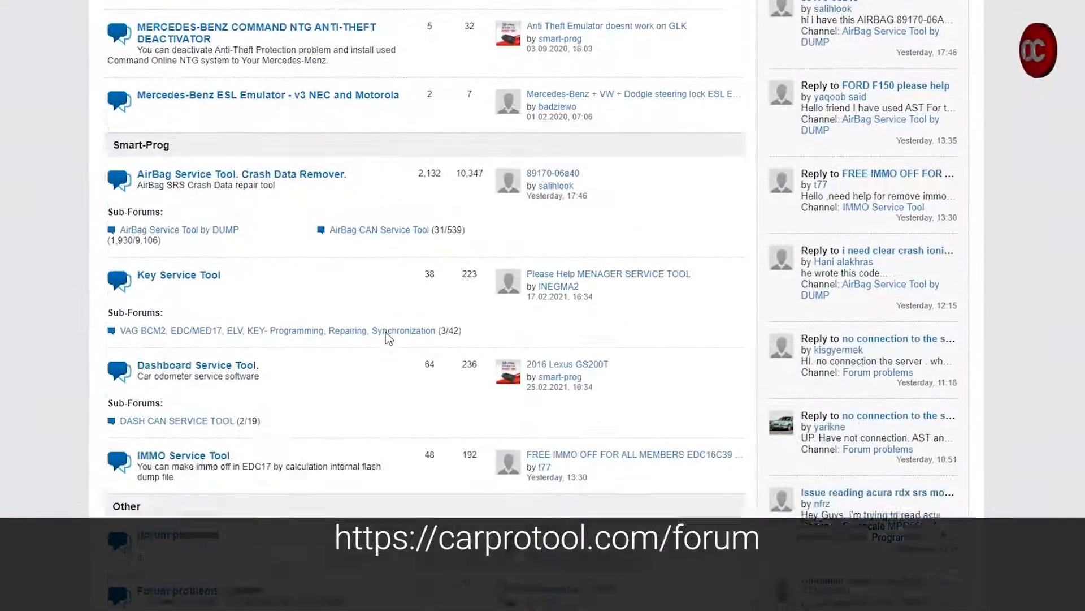